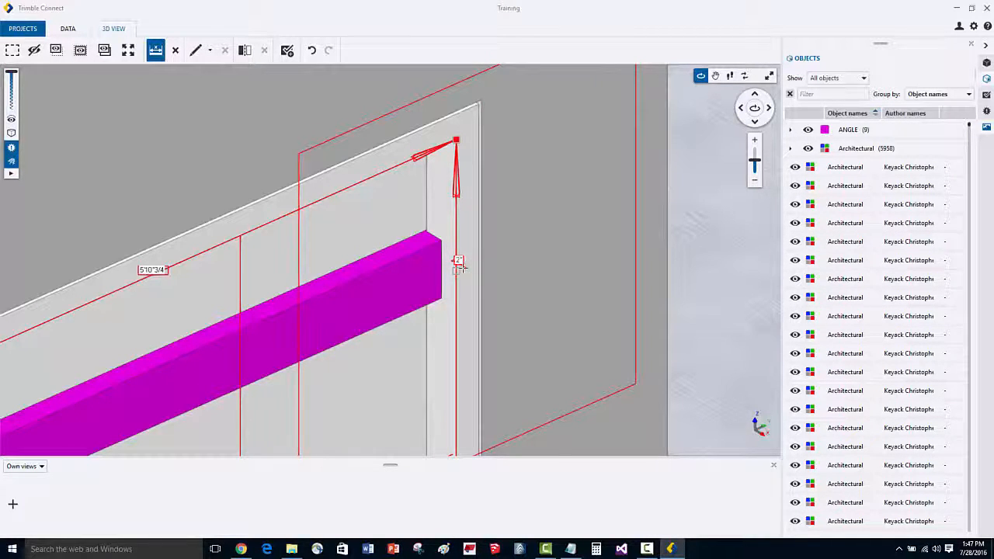
{"action": "mouse_move", "coordinate": [156, 50]}
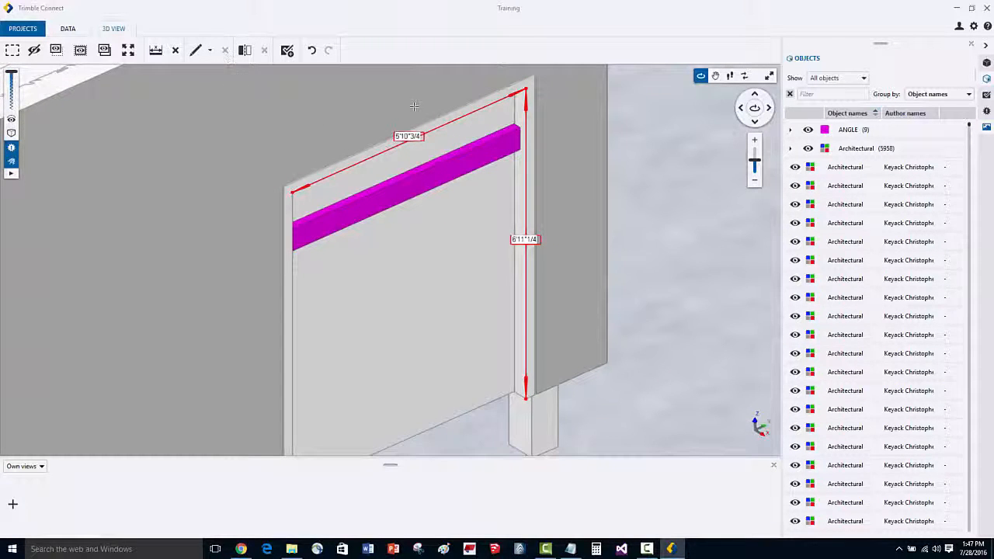
{"action": "mouse_move", "coordinate": [173, 59]}
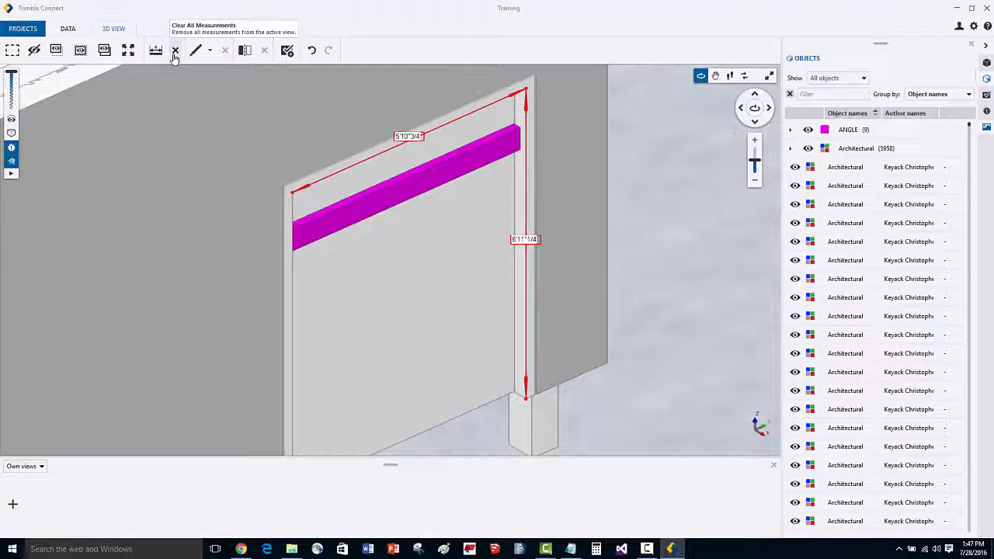
Step: Clear every existing measurement so the wall opening shows no dimensions
{"action": "left_click", "coordinate": [174, 49]}
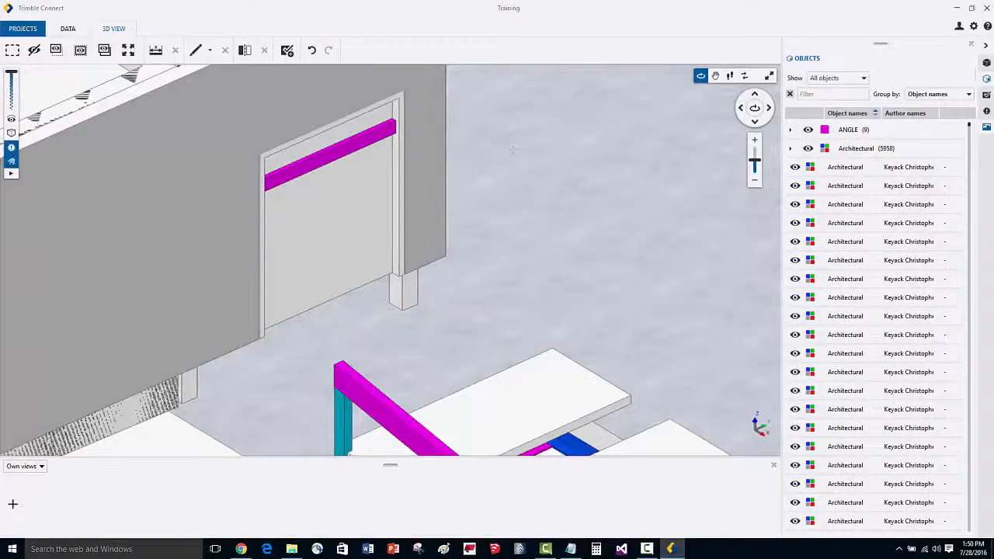
Step: Measure roughly 7'1 3/4" from the opening's surface to the slab corner below
{"action": "left_click", "coordinate": [155, 50]}
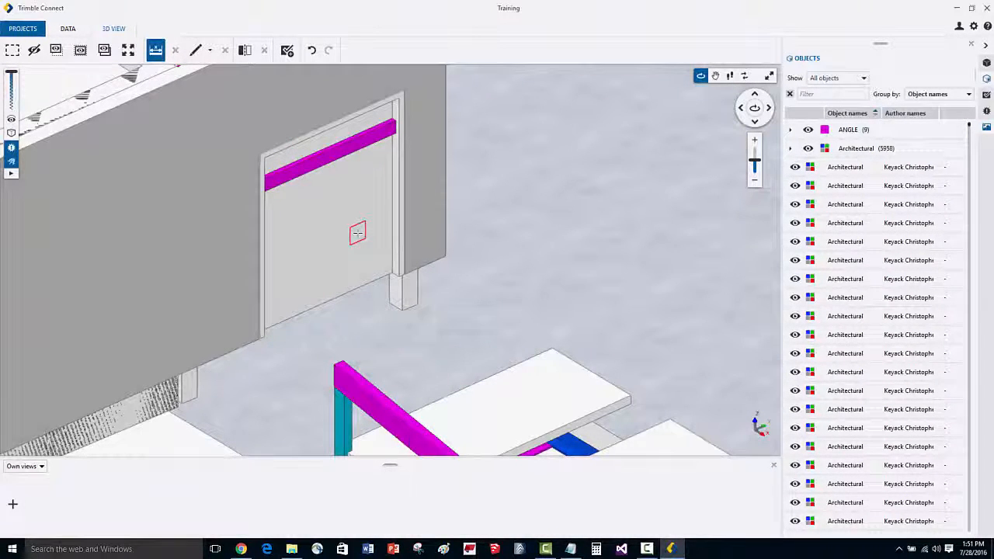
{"action": "left_click_drag", "start_coordinate": [357, 233], "coordinate": [376, 192]}
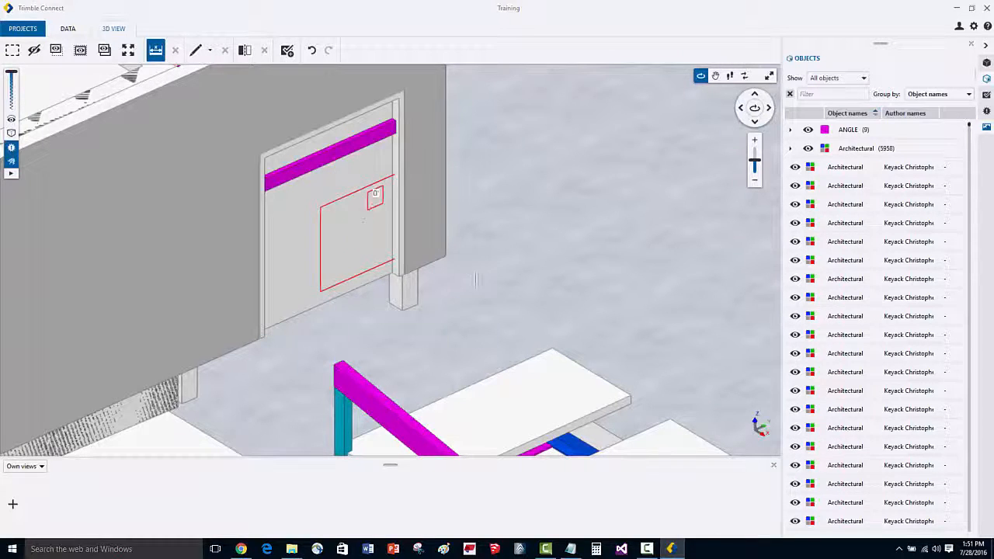
{"action": "left_click", "coordinate": [556, 356]}
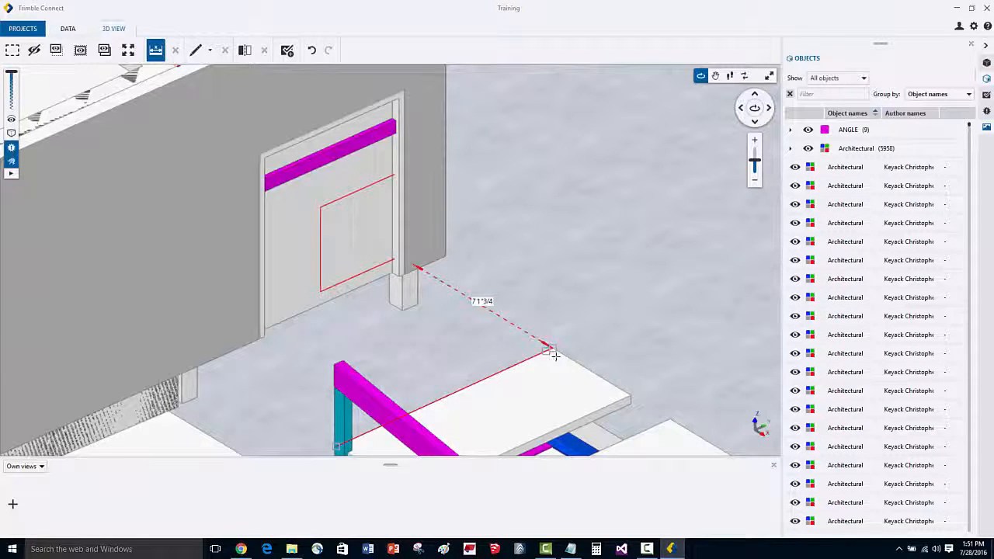